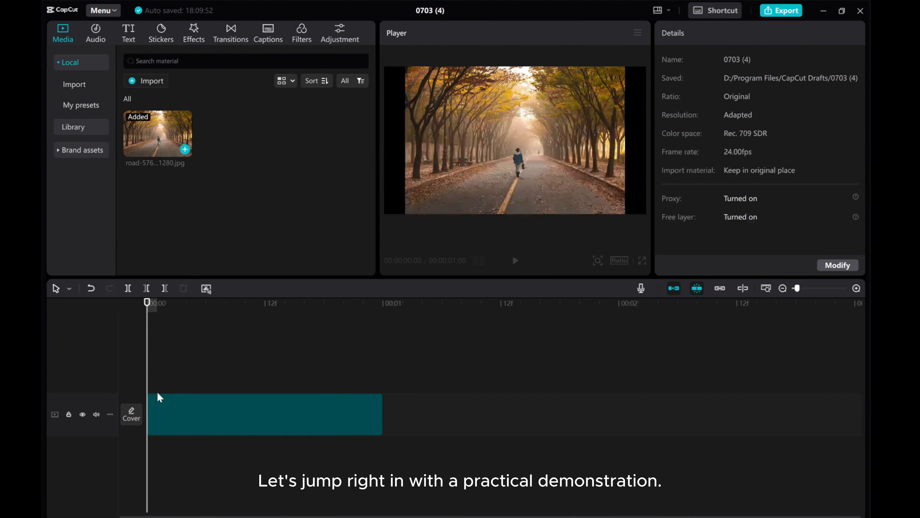
# - Copy the road clip from its context menu so a duplicate lands on the track above
pyautogui.click(264, 413)
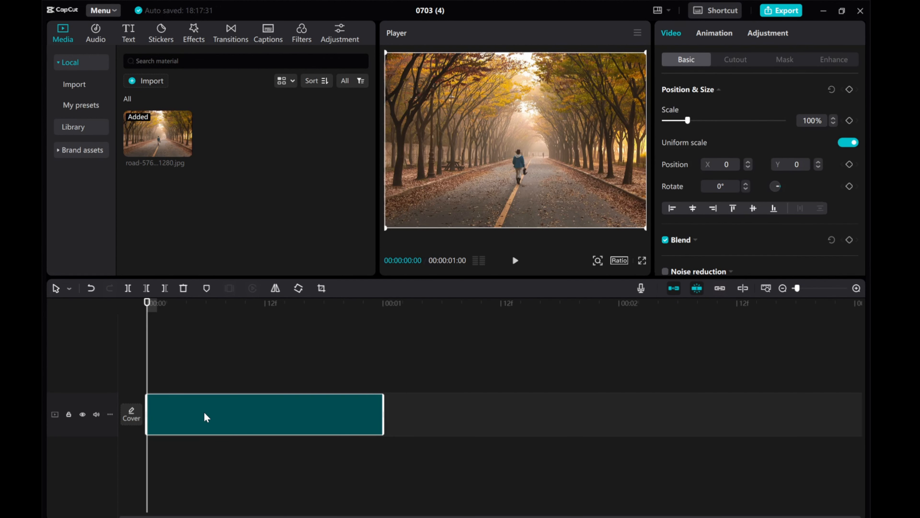
pyautogui.rightClick(264, 414)
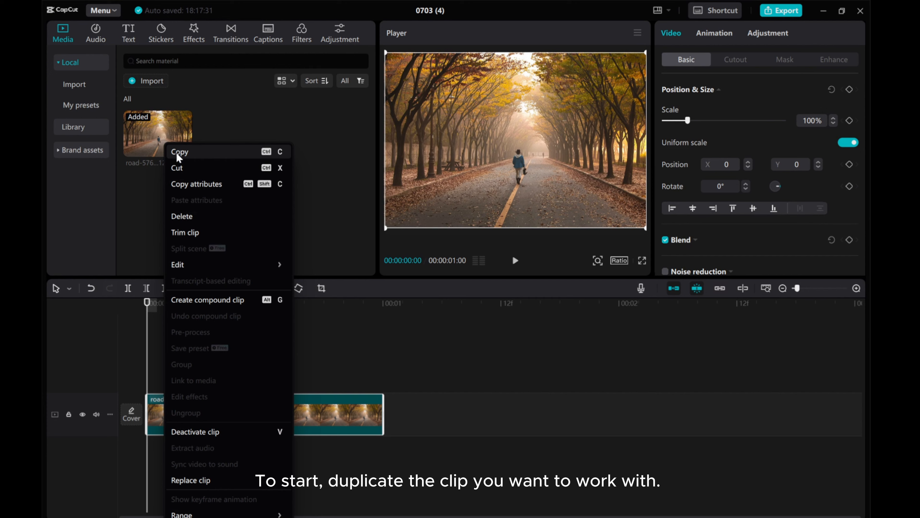
pyautogui.click(180, 151)
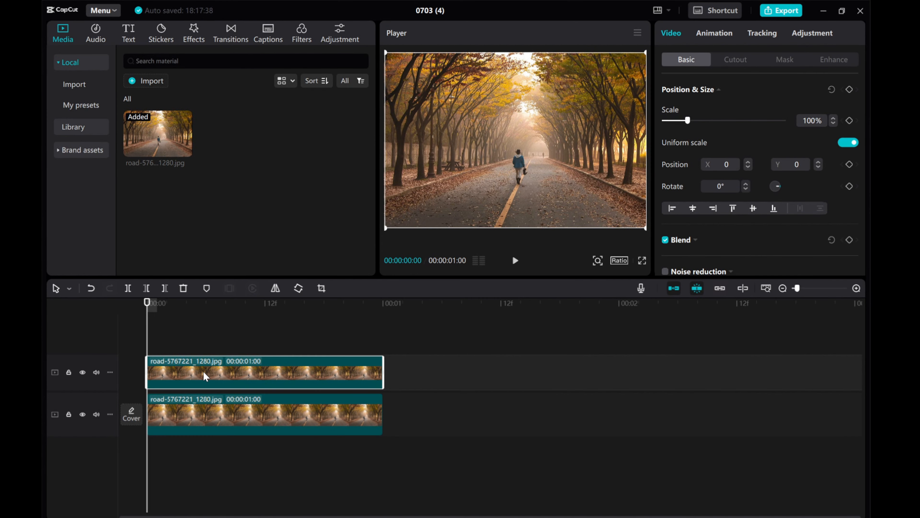
# - Enable Auto cutout on the top clip so only the walking person remains
pyautogui.click(735, 58)
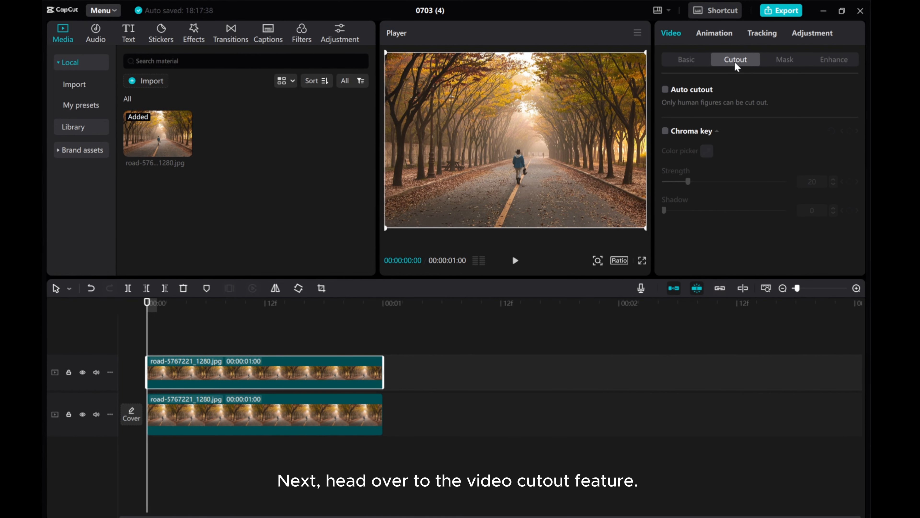
pyautogui.moveTo(665, 94)
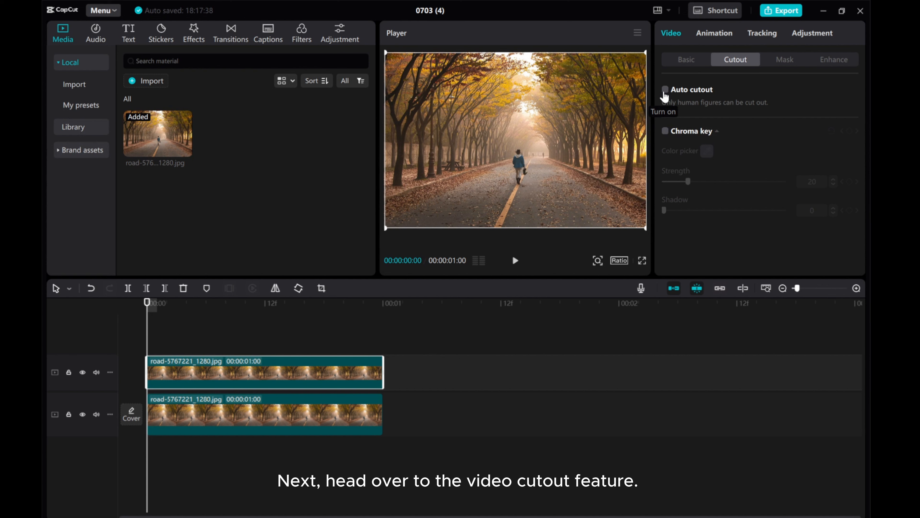
pyautogui.click(665, 89)
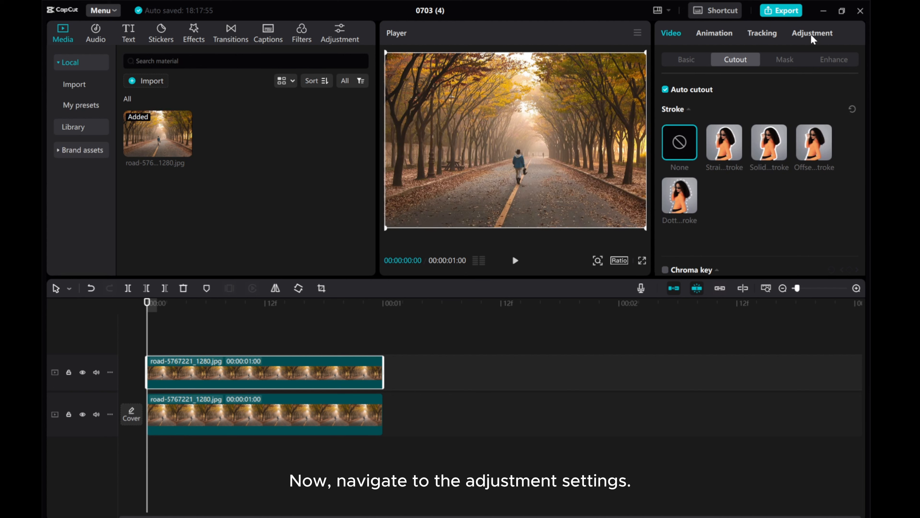
# - Lower the cutout's saturation, brightness and highlights to around -26 to -31 for a dark silhouette
pyautogui.click(813, 33)
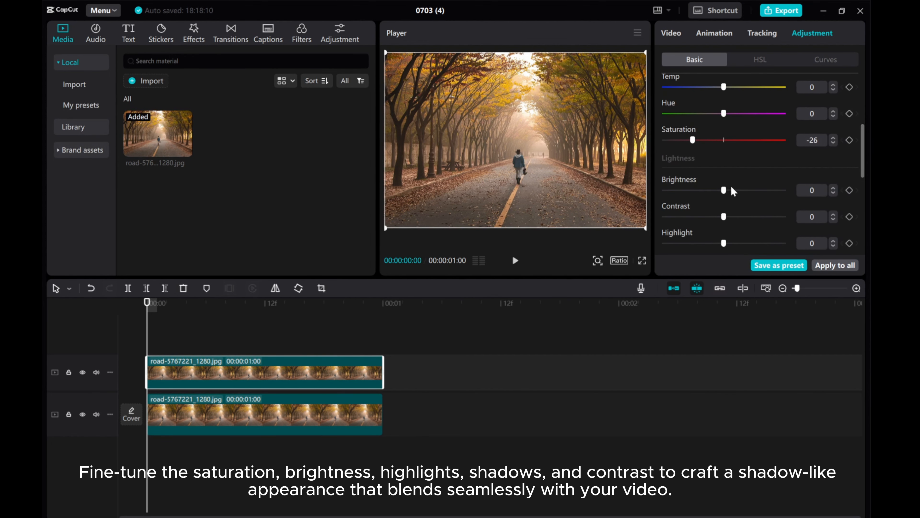
pyautogui.moveTo(724, 190); pyautogui.dragTo(693, 189)
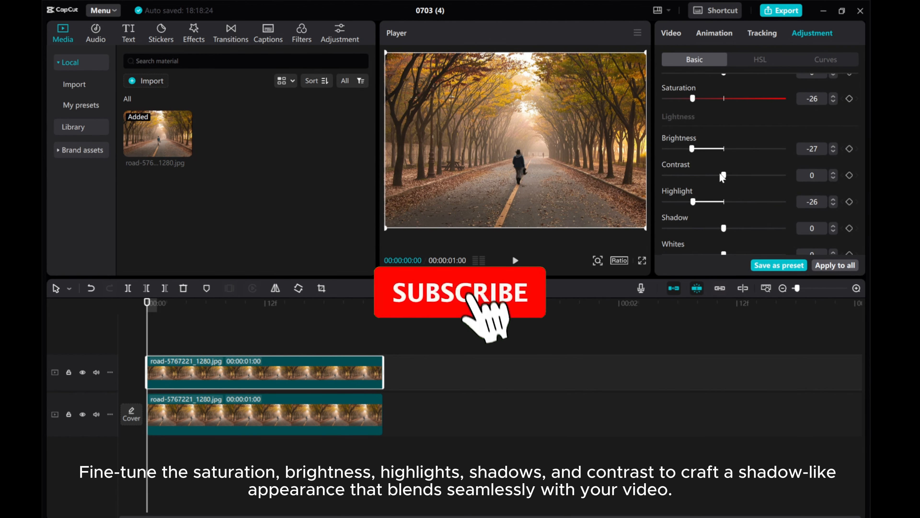
pyautogui.moveTo(727, 228); pyautogui.dragTo(693, 228)
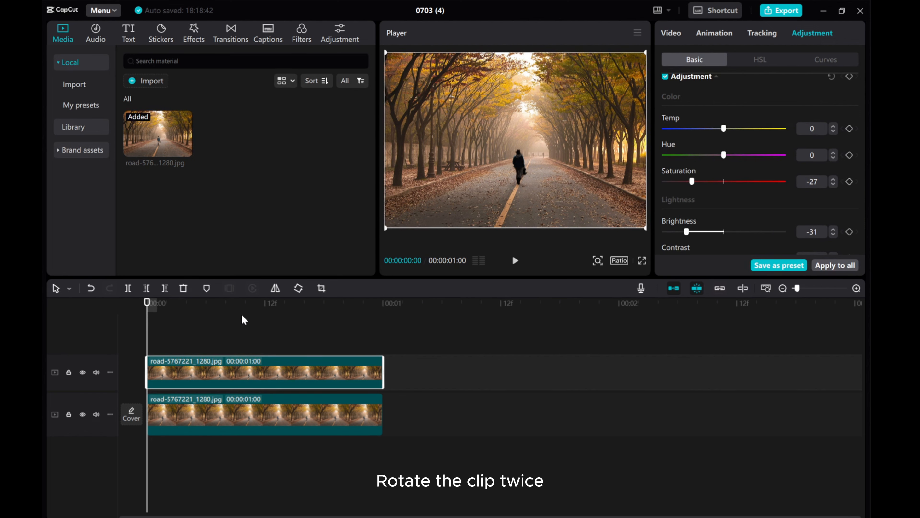
# - Rotate the dark cutout twice for 180° so the figure sits upside down
pyautogui.click(298, 287)
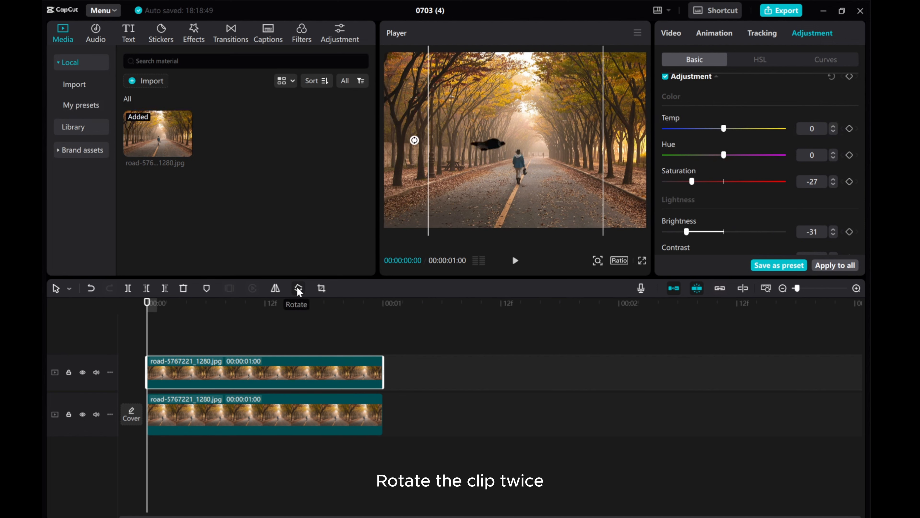
pyautogui.click(274, 287)
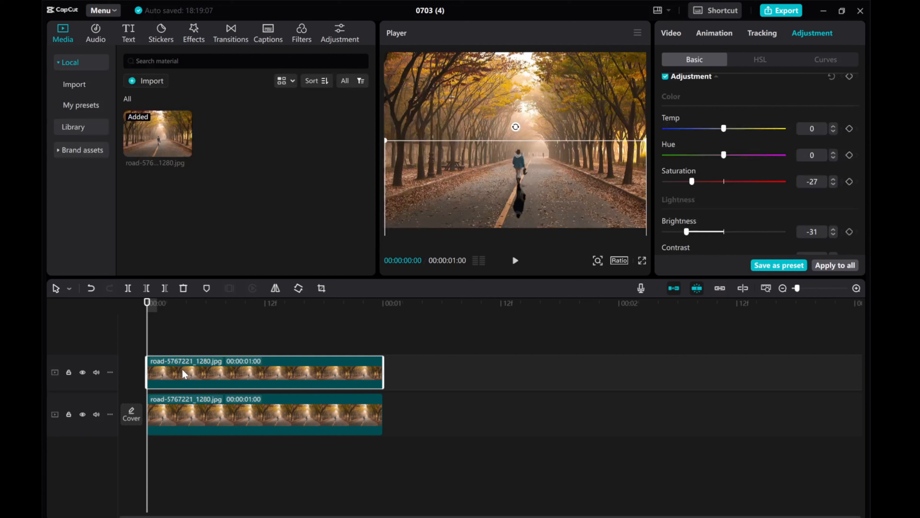
# - Lower the shadow's opacity to about 43% in the Basic video settings
pyautogui.click(670, 33)
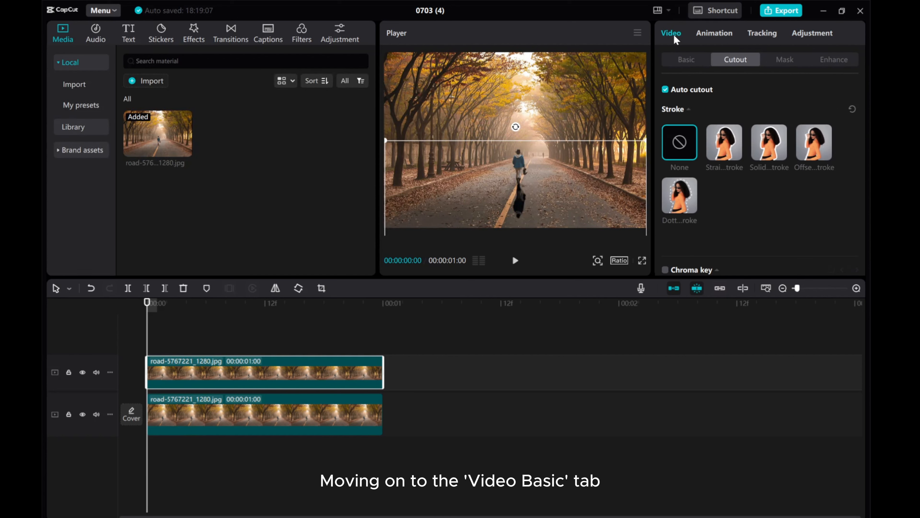
pyautogui.click(685, 59)
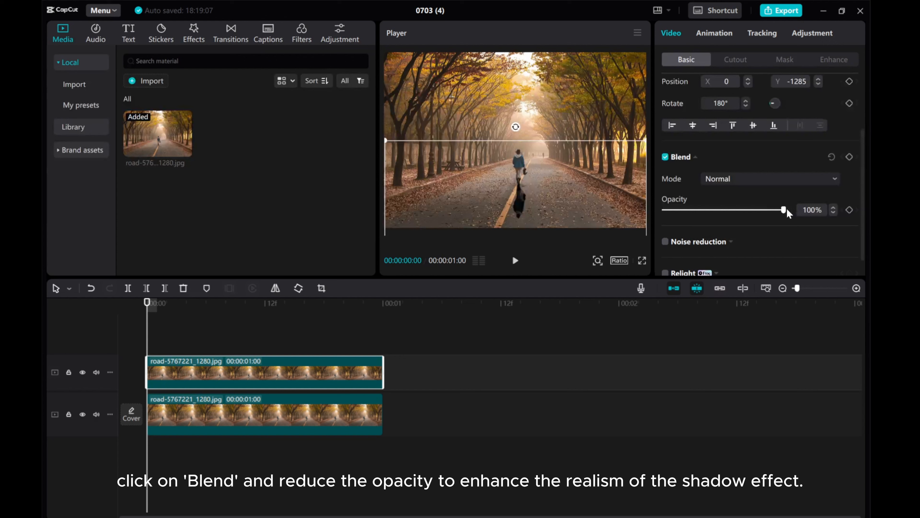
pyautogui.moveTo(784, 210); pyautogui.dragTo(728, 210)
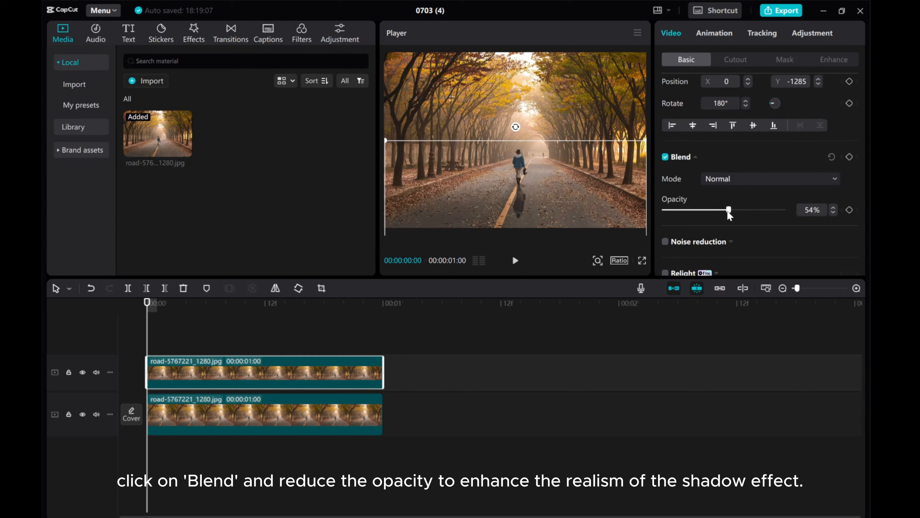
pyautogui.moveTo(729, 210); pyautogui.dragTo(714, 210)
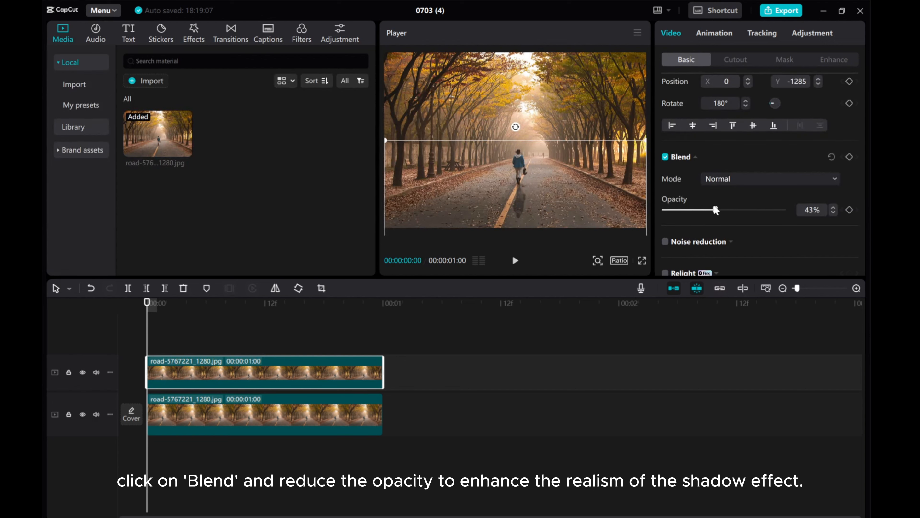
pyautogui.moveTo(715, 209); pyautogui.dragTo(711, 210)
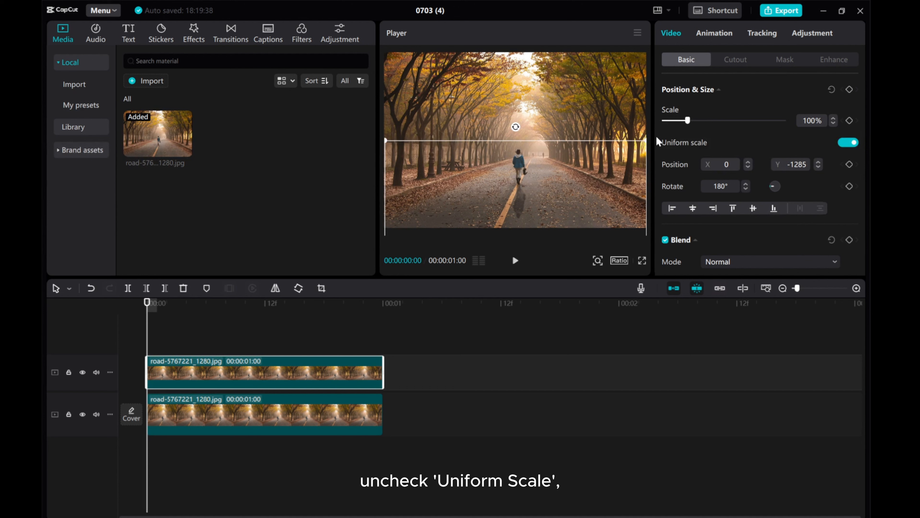
# - Turn off uniform scale and squash the shadow's height to 78% at full width
pyautogui.click(848, 142)
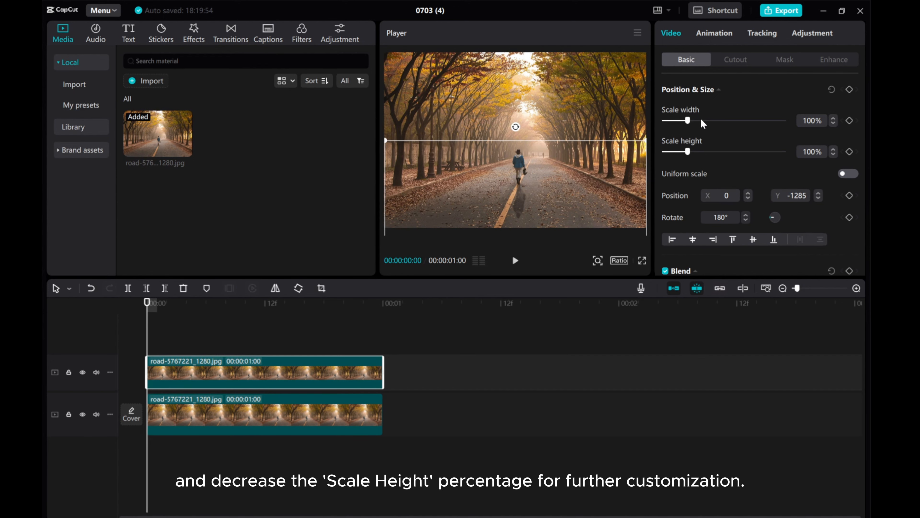
pyautogui.moveTo(696, 151); pyautogui.dragTo(683, 151)
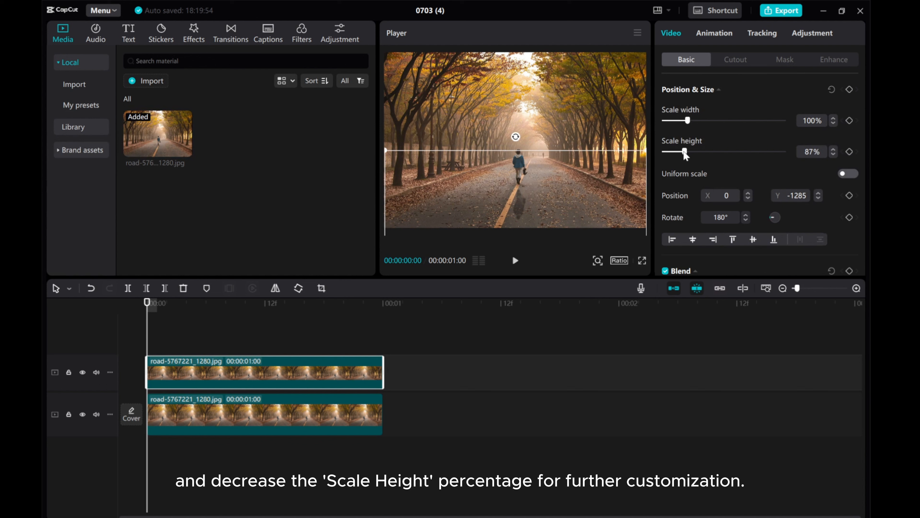
pyautogui.moveTo(689, 151); pyautogui.dragTo(682, 151)
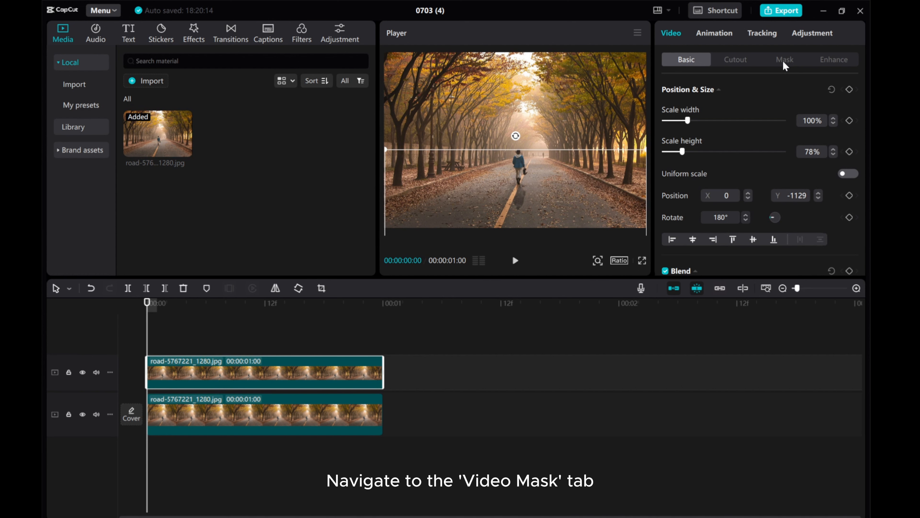
# - Apply a horizontal mask and position its line near the feet at about Y -204
pyautogui.click(785, 58)
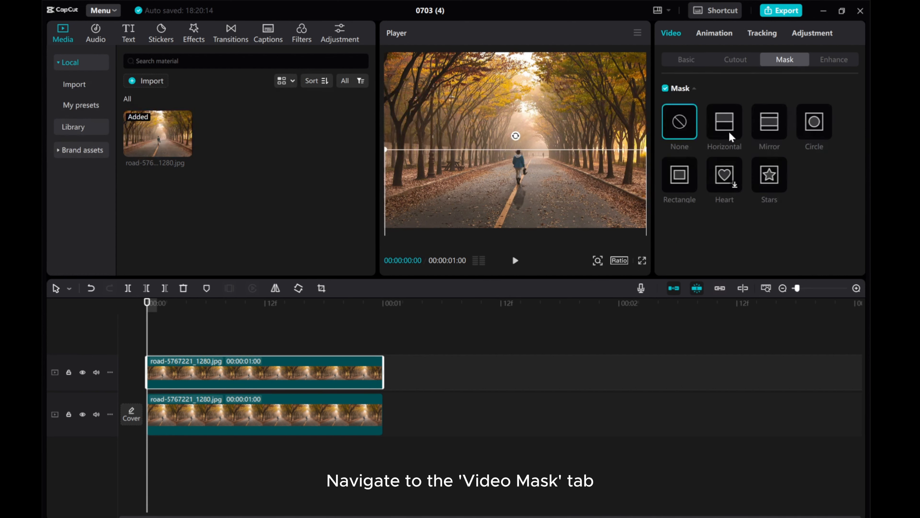
pyautogui.click(724, 122)
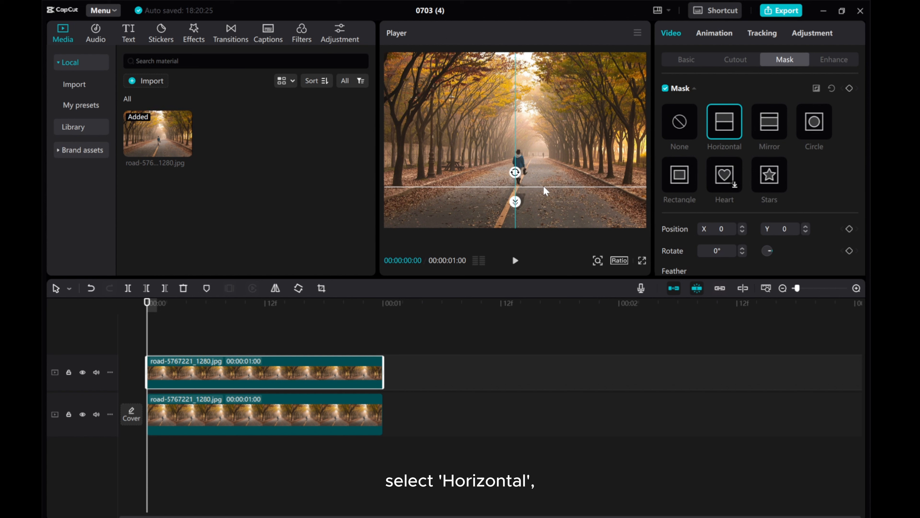
pyautogui.moveTo(515, 173); pyautogui.dragTo(515, 162)
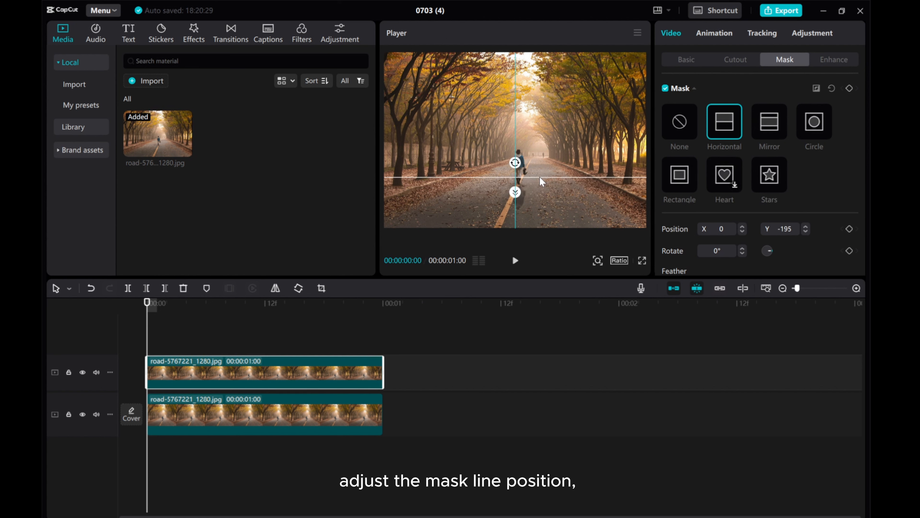
pyautogui.moveTo(515, 173); pyautogui.dragTo(515, 179)
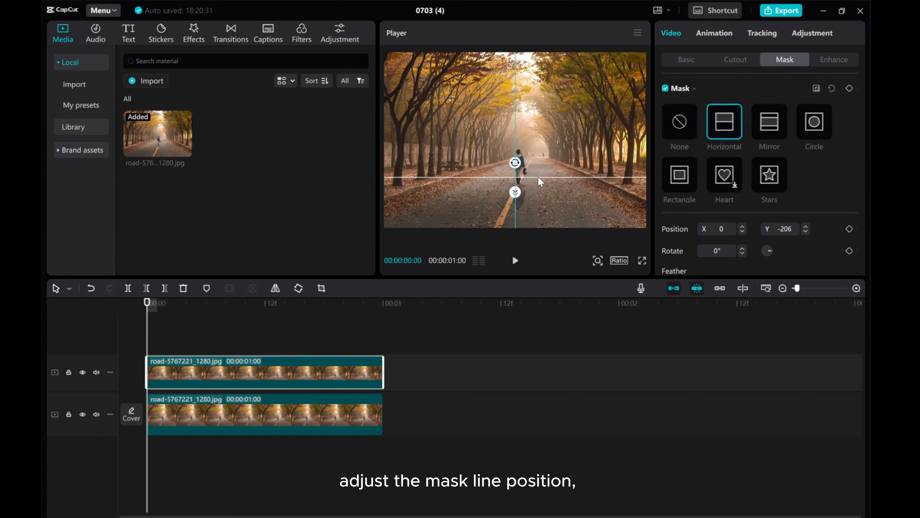
pyautogui.moveTo(515, 162); pyautogui.dragTo(514, 176)
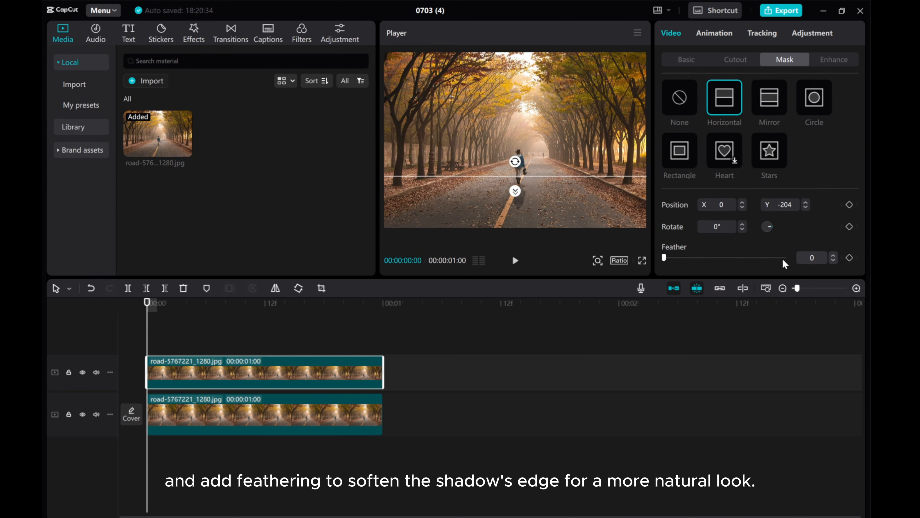
# - Soften the mask edge with a feather of 2
pyautogui.click(833, 254)
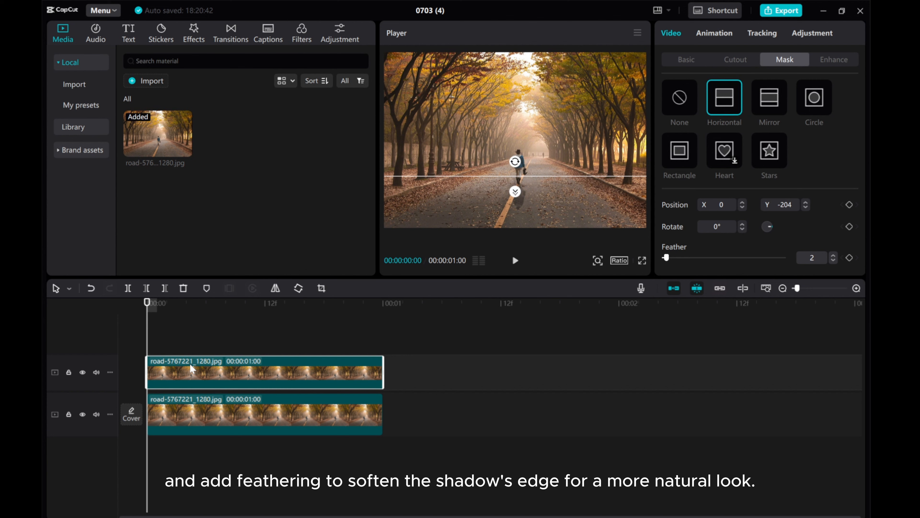
pyautogui.click(833, 256)
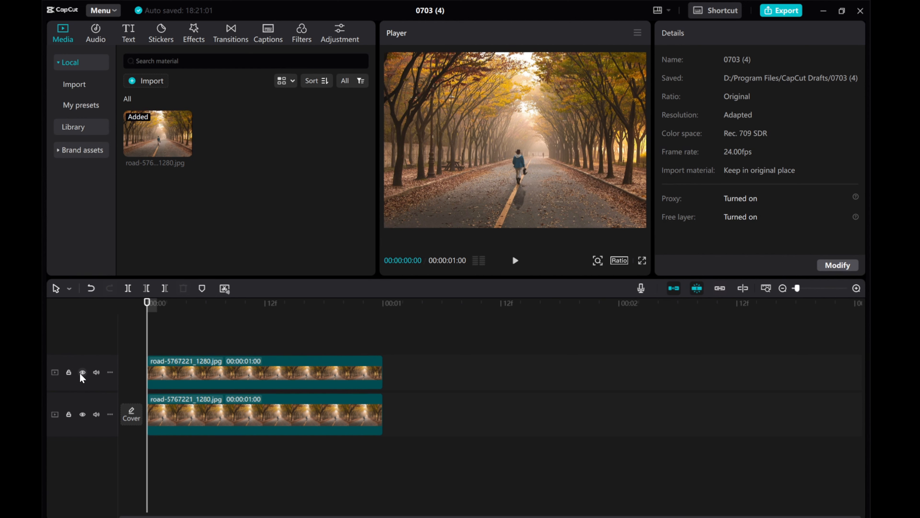
pyautogui.click(82, 372)
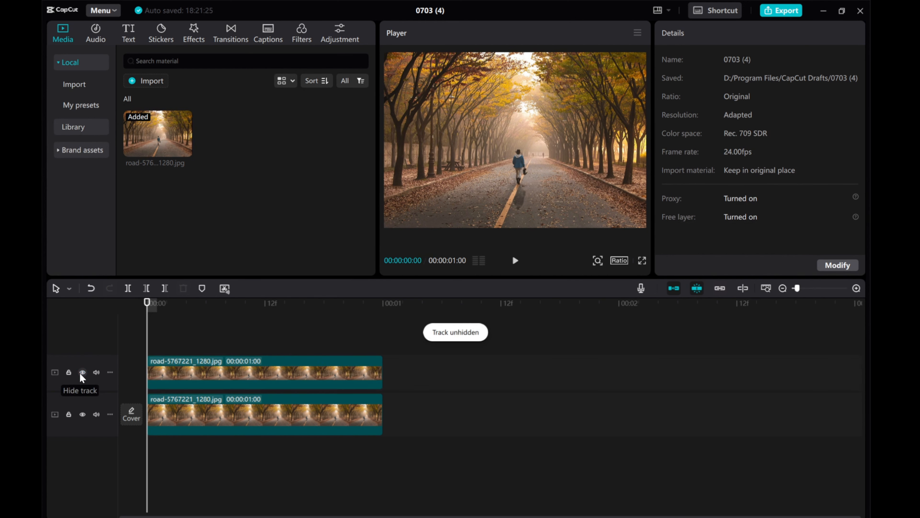